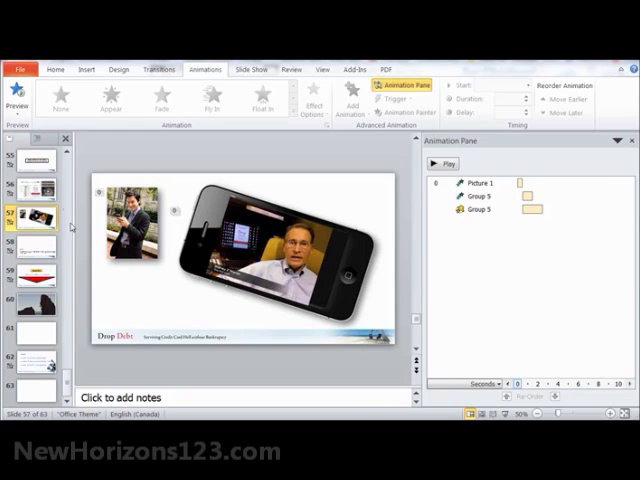
{"action": "mouse_move", "coordinate": [106, 314]}
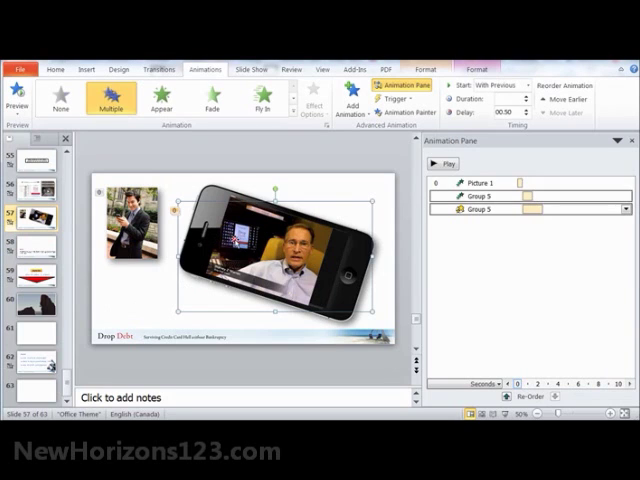
Step: Replay the Picture 1 animation preview, then open More Entrance Effects for the phone group
{"action": "left_click", "coordinate": [215, 99]}
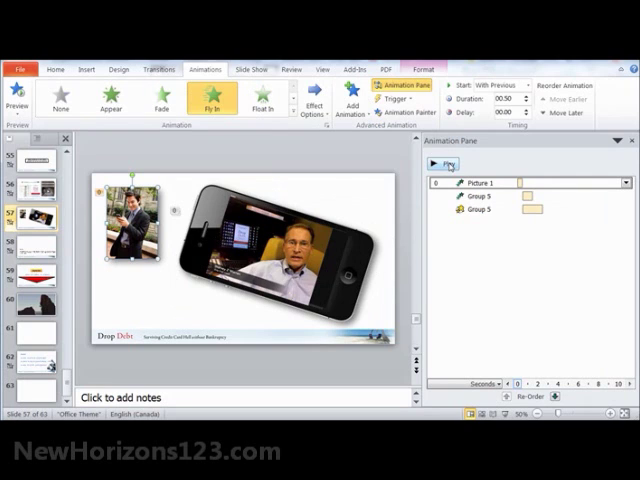
{"action": "left_click", "coordinate": [435, 164]}
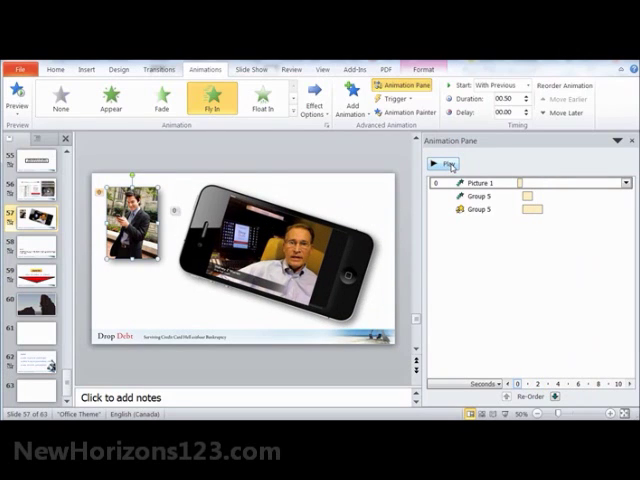
{"action": "left_click", "coordinate": [437, 164]}
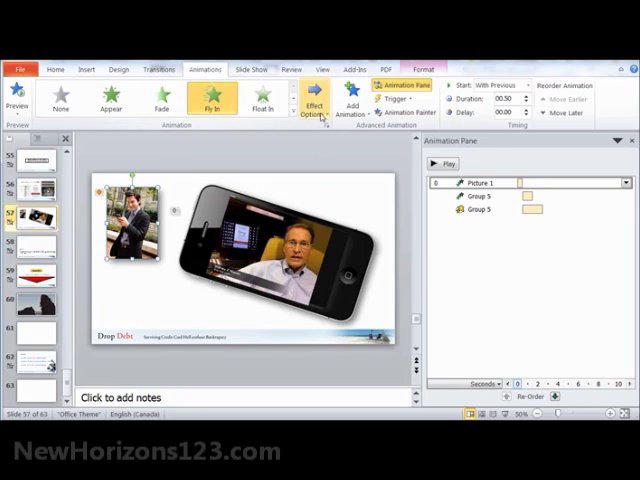
{"action": "mouse_move", "coordinate": [306, 95]}
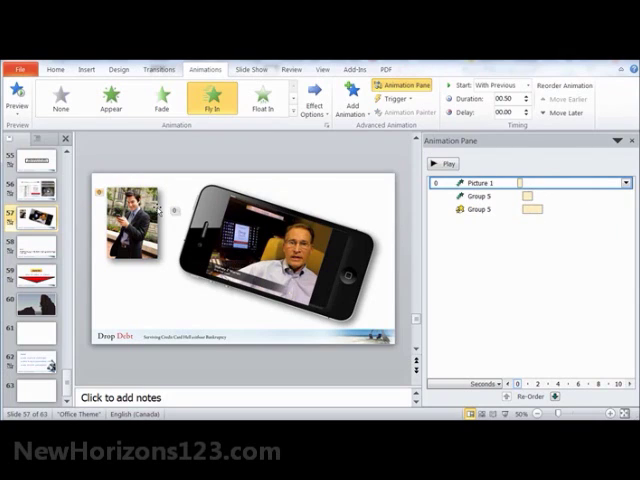
{"action": "mouse_move", "coordinate": [365, 195]}
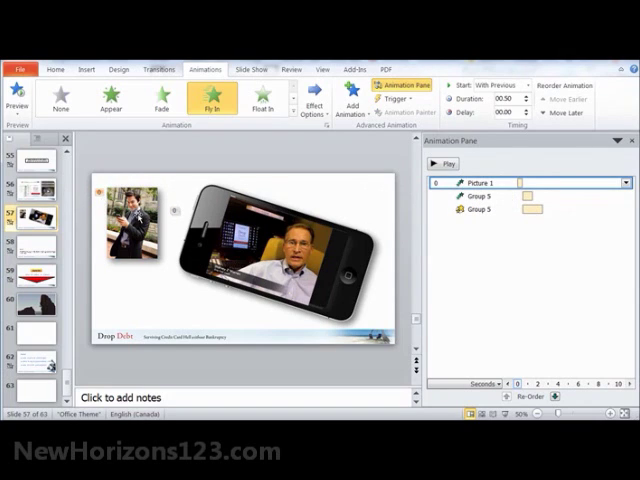
{"action": "mouse_move", "coordinate": [475, 183]}
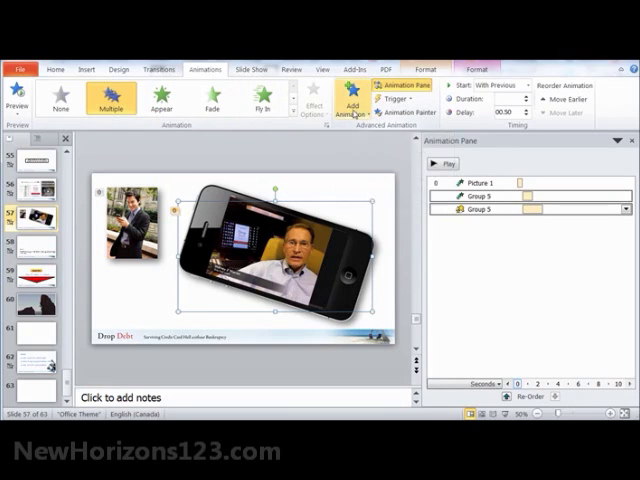
{"action": "left_click", "coordinate": [348, 95]}
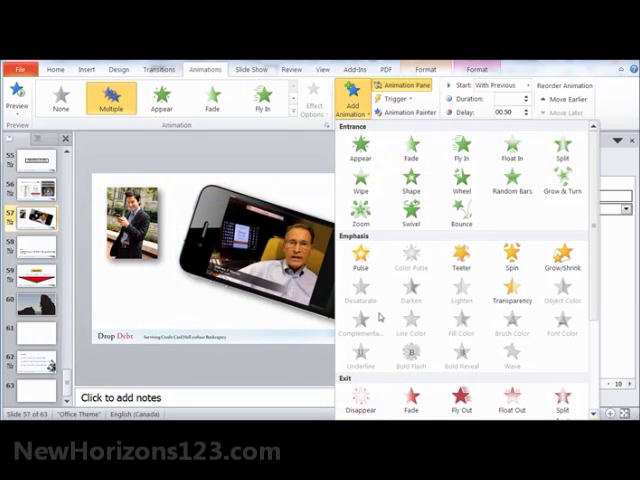
{"action": "left_click", "coordinate": [511, 156]}
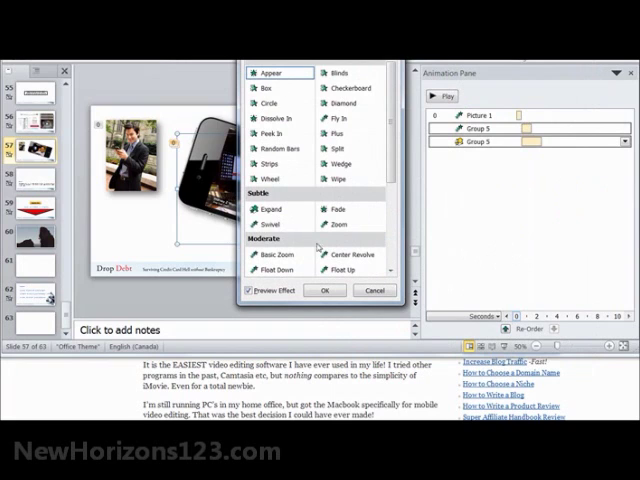
Step: Scroll through the Add Entrance Effect list, then cancel without adding an effect
{"action": "scroll", "scroll_direction": "down", "scroll_amount": 3}
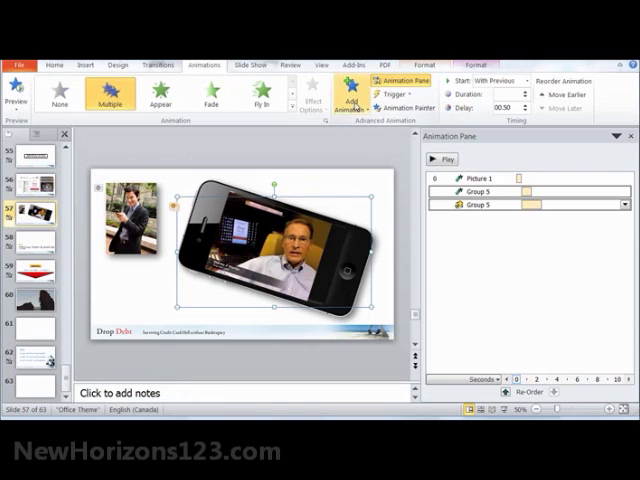
Step: Pick the Grow/Shrink emphasis effect and view its 110% size settings
{"action": "left_click", "coordinate": [347, 98]}
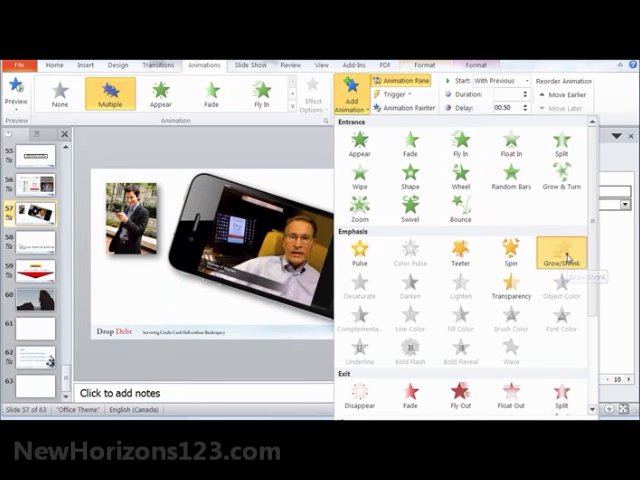
{"action": "left_click", "coordinate": [562, 260]}
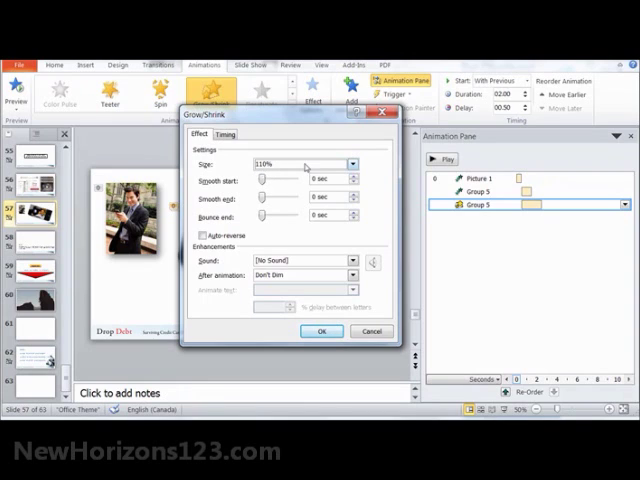
Step: Review Grow/Shrink timing: With Previous, 0.5 s delay, 2 s duration, no repeat, then cancel
{"action": "left_click", "coordinate": [354, 163]}
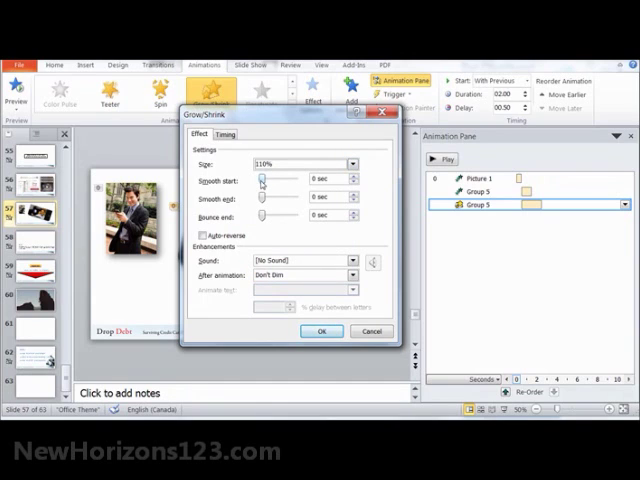
{"action": "mouse_move", "coordinate": [265, 199]}
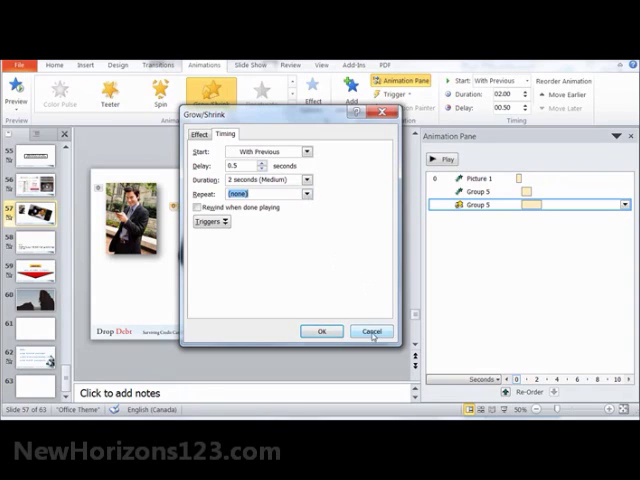
{"action": "left_click", "coordinate": [371, 331]}
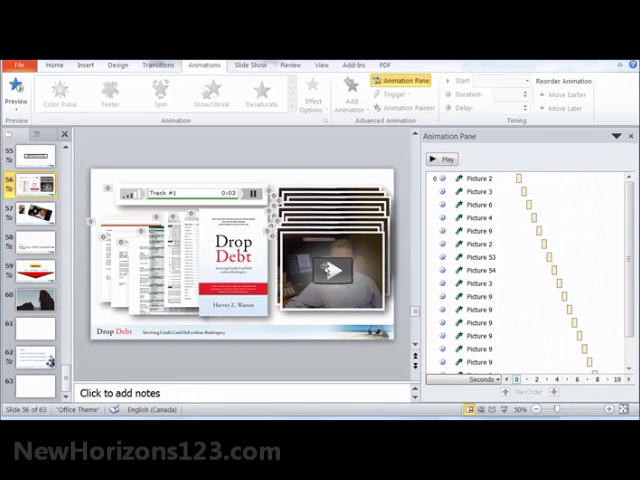
Step: Select slide 56's final Picture 9 animation in the Animation Pane
{"action": "left_click", "coordinate": [204, 95]}
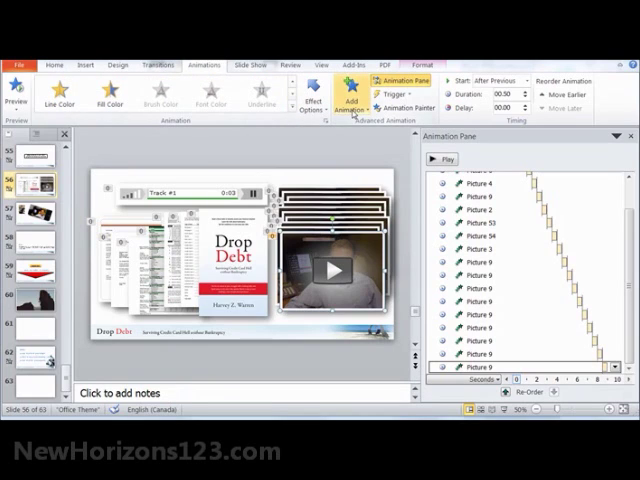
{"action": "mouse_move", "coordinate": [348, 95]}
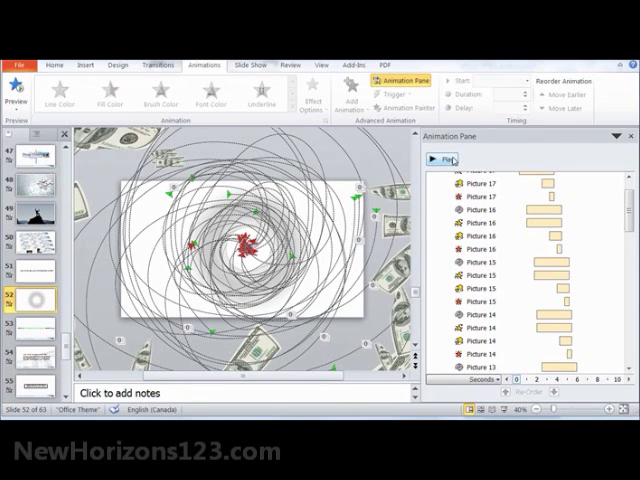
Step: Play, then stop, the preview of slide 52's picture motion-path and spin animations
{"action": "left_click", "coordinate": [450, 160]}
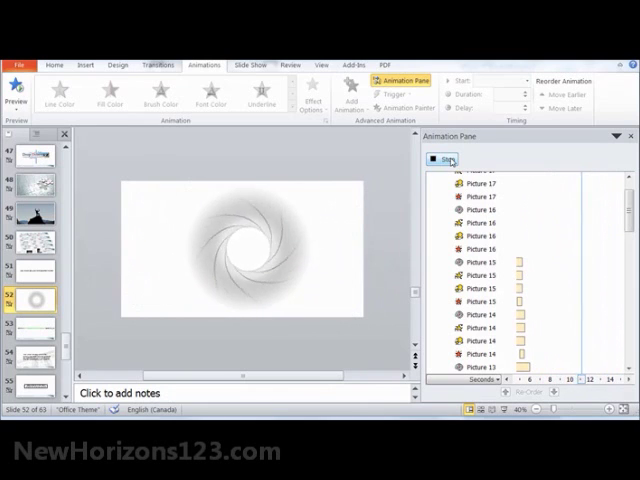
{"action": "left_click", "coordinate": [442, 162]}
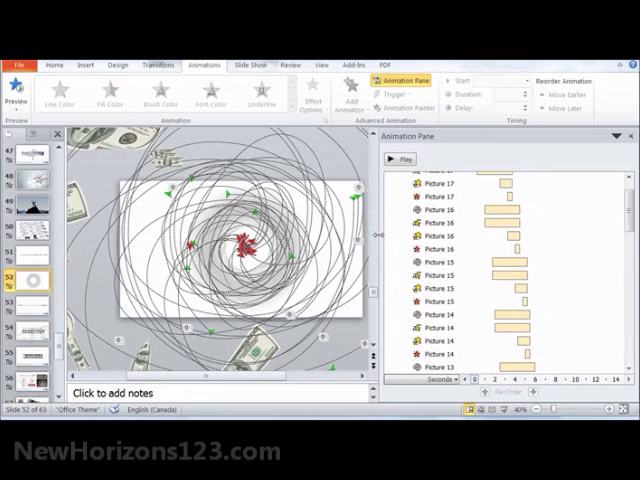
{"action": "scroll", "scroll_direction": "down", "scroll_amount": 3}
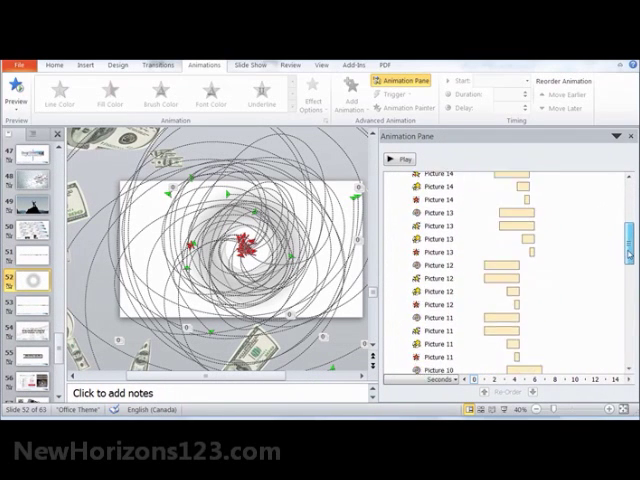
{"action": "scroll", "scroll_direction": "down", "scroll_amount": 3}
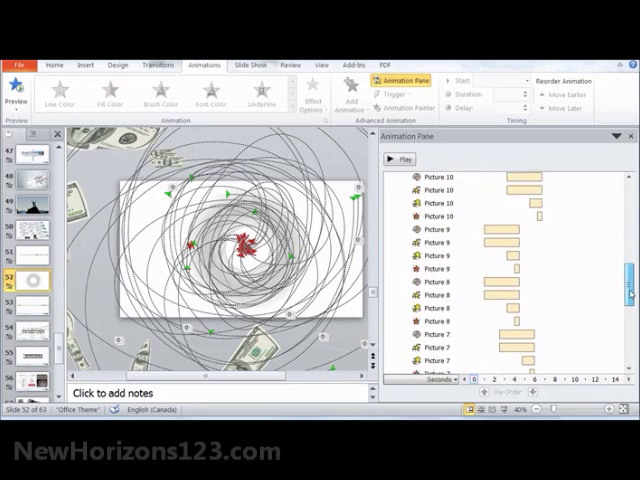
{"action": "scroll", "scroll_direction": "down", "scroll_amount": 3}
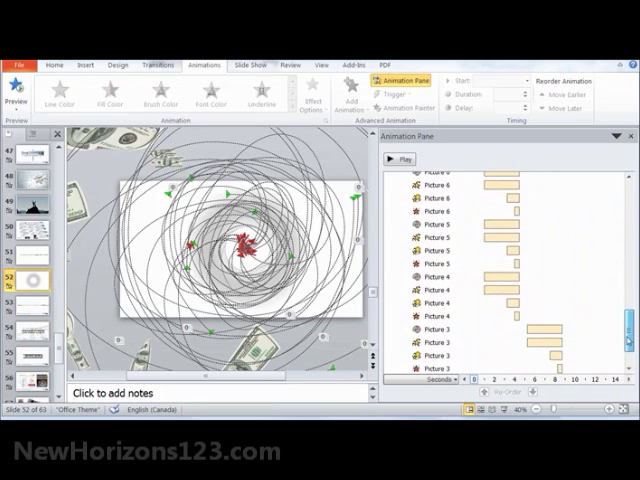
{"action": "scroll", "scroll_direction": "down", "scroll_amount": 3}
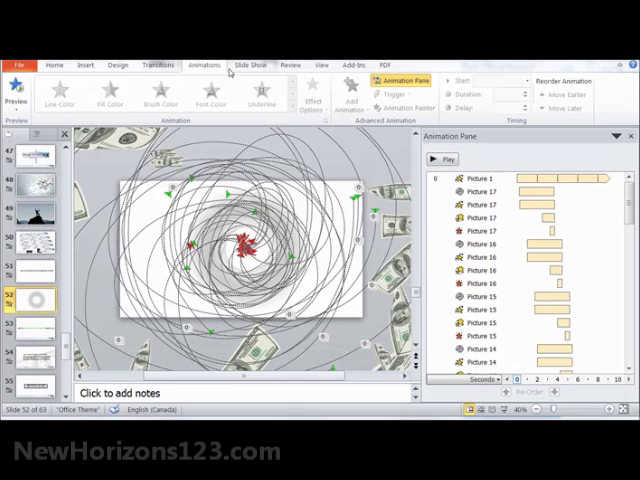
Step: Confirm Set Up Slide Show uses 'Browsed by an individual (window)' with timed advance
{"action": "left_click", "coordinate": [254, 64]}
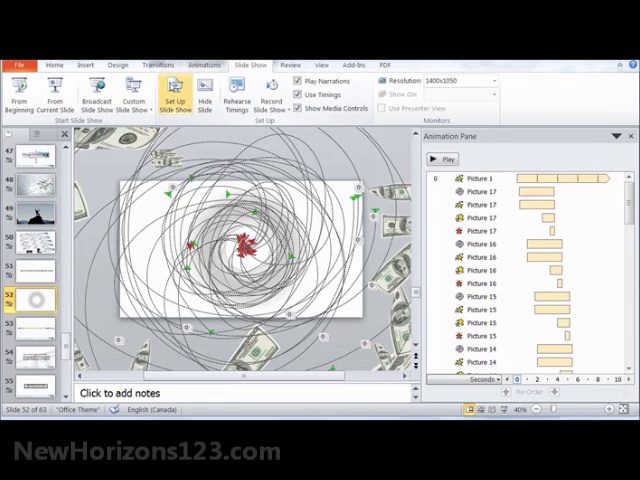
{"action": "left_click", "coordinate": [177, 95]}
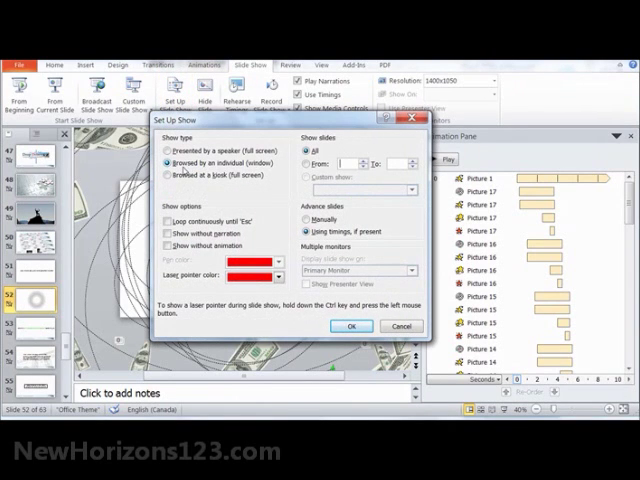
{"action": "mouse_move", "coordinate": [212, 172]}
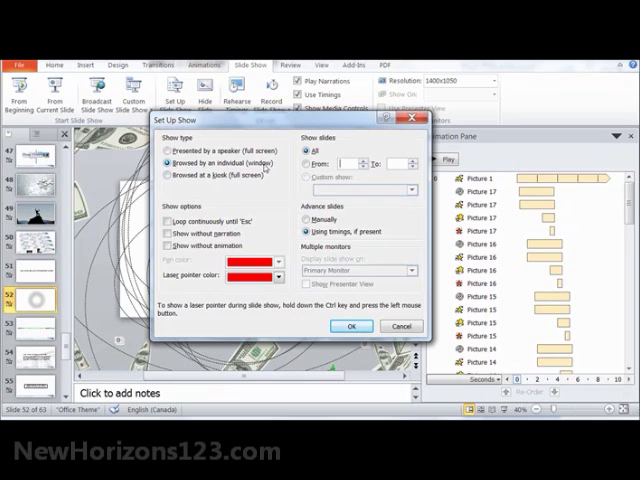
{"action": "left_click", "coordinate": [351, 326]}
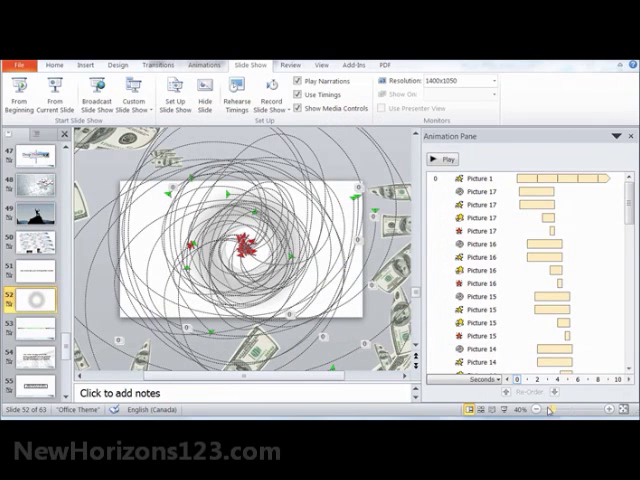
{"action": "left_click", "coordinate": [36, 95]}
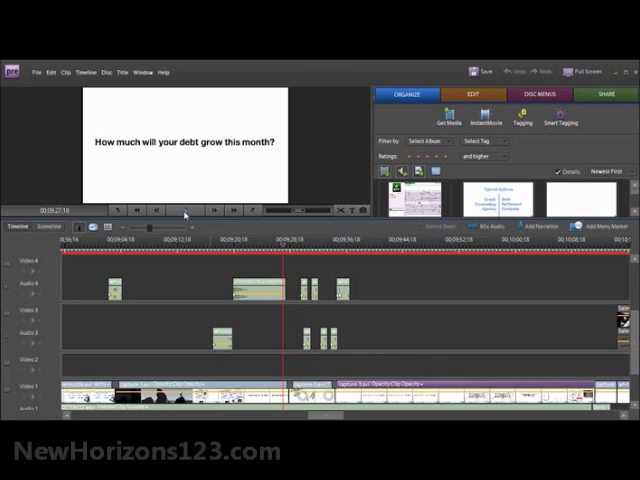
{"action": "mouse_move", "coordinate": [186, 212]}
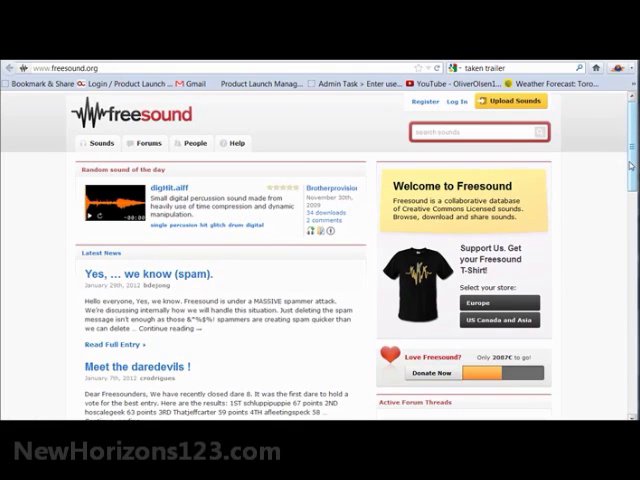
Step: Search Freesound for 'swish' sound effects
{"action": "left_click", "coordinate": [475, 131]}
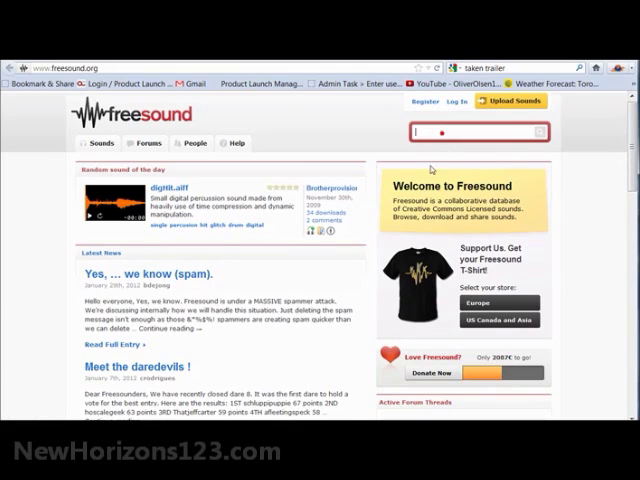
{"action": "type", "text": "s"}
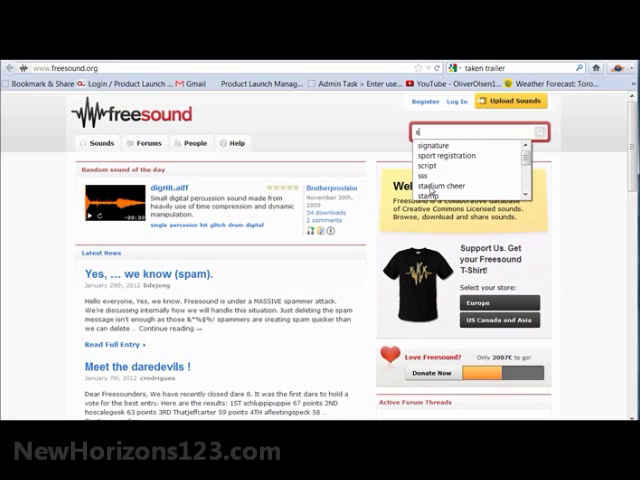
{"action": "type", "text": "swish"}
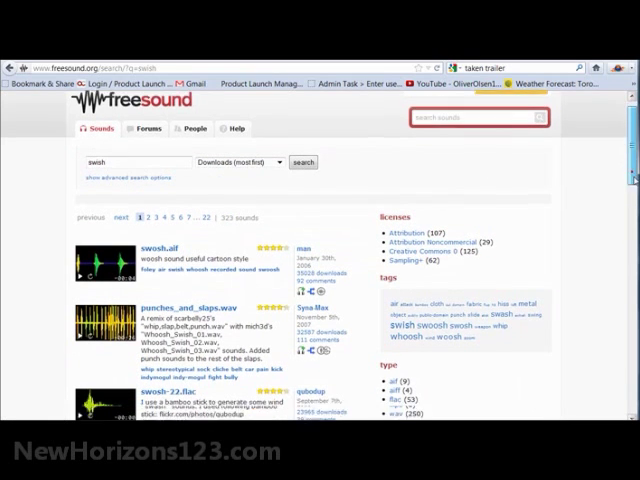
{"action": "scroll", "scroll_direction": "down", "scroll_amount": 3}
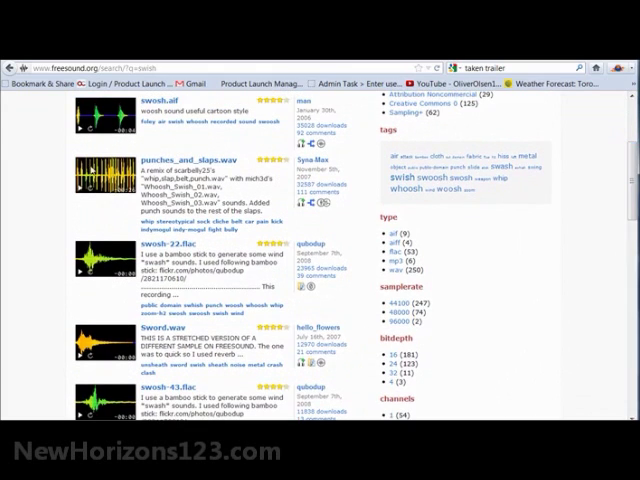
{"action": "scroll", "scroll_direction": "down", "scroll_amount": 3}
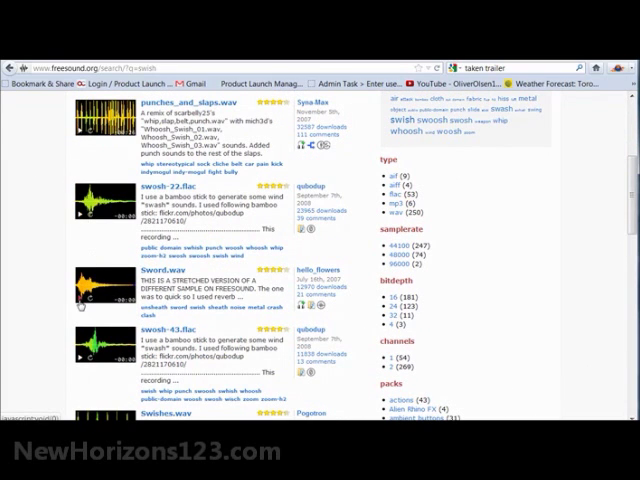
{"action": "mouse_move", "coordinate": [82, 302]}
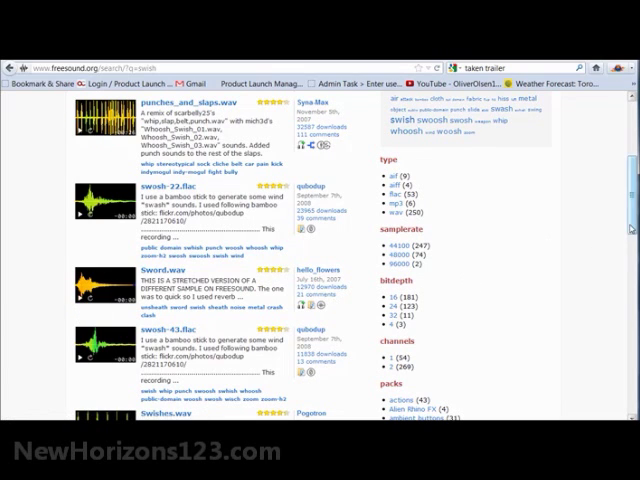
{"action": "scroll", "scroll_direction": "down", "scroll_amount": 3}
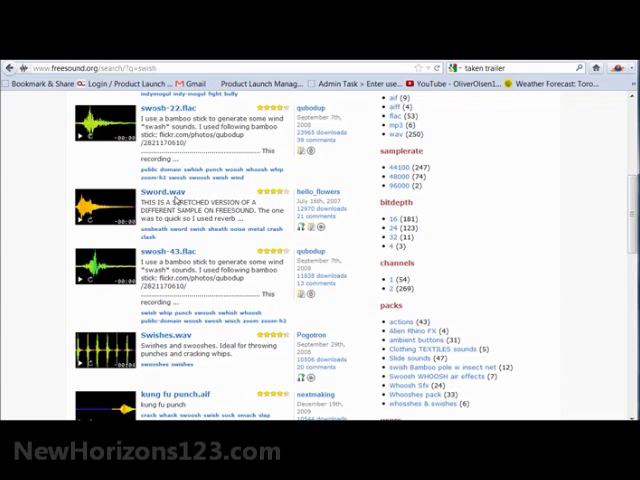
{"action": "mouse_move", "coordinate": [387, 211]}
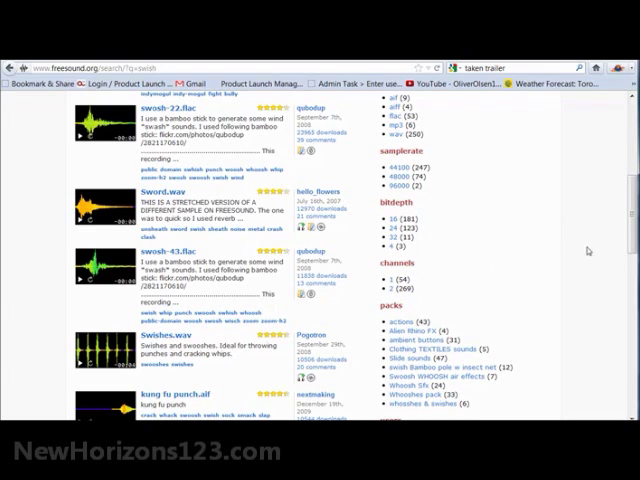
{"action": "scroll", "scroll_direction": "down", "scroll_amount": 3}
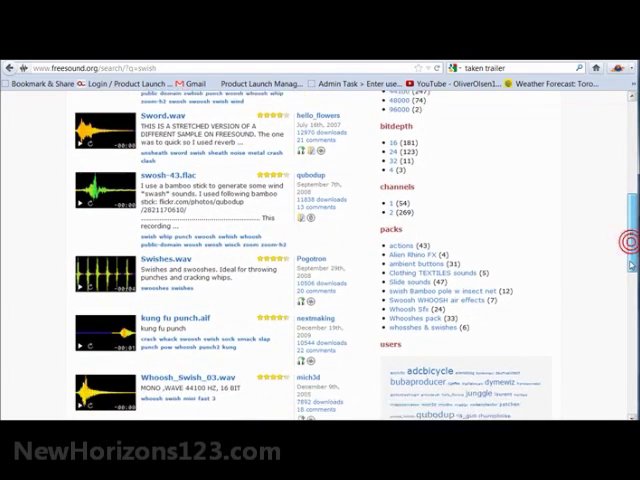
{"action": "scroll", "scroll_direction": "down", "scroll_amount": 3}
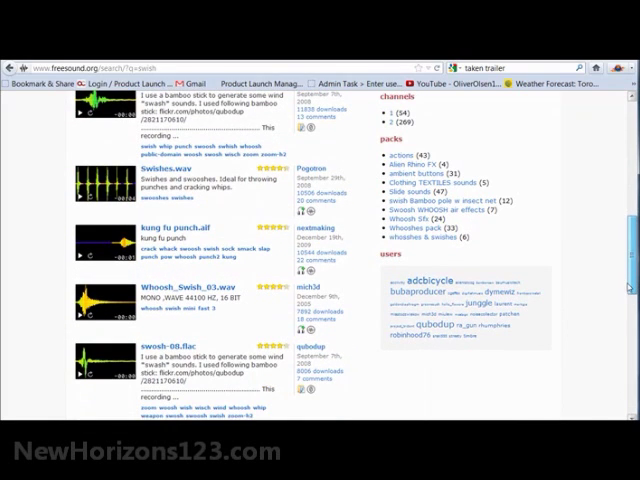
{"action": "scroll", "scroll_direction": "down", "scroll_amount": 3}
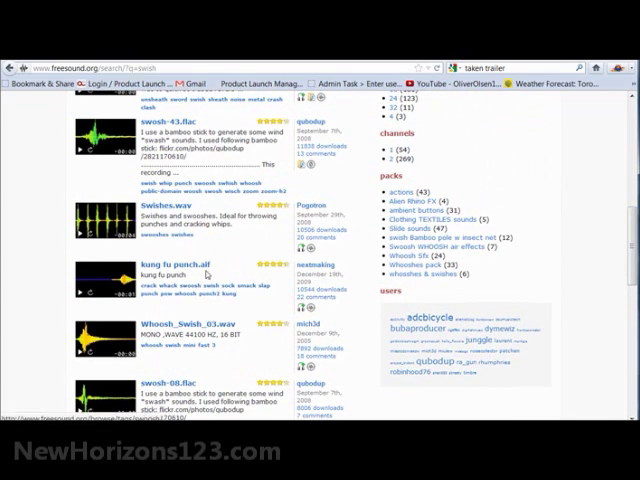
{"action": "scroll", "scroll_direction": "down", "scroll_amount": 3}
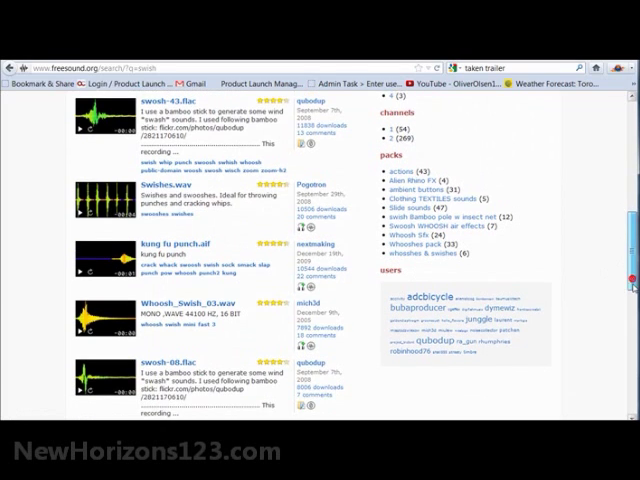
{"action": "scroll", "scroll_direction": "down", "scroll_amount": 3}
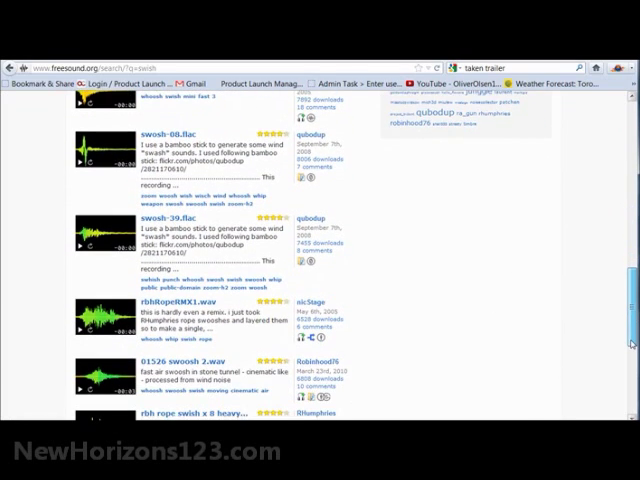
{"action": "scroll", "scroll_direction": "down", "scroll_amount": 3}
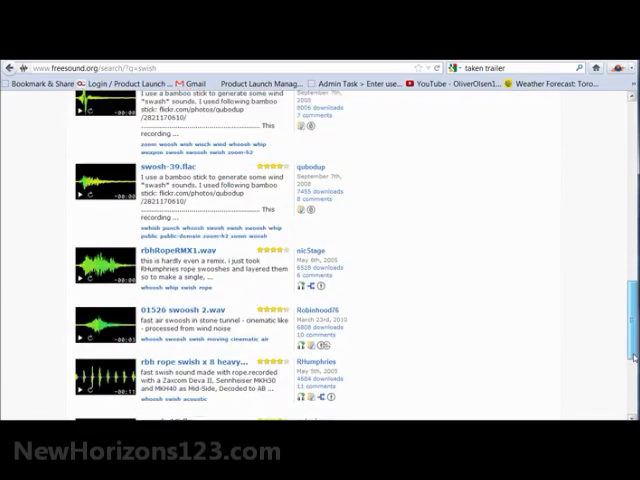
{"action": "scroll", "scroll_direction": "down", "scroll_amount": 3}
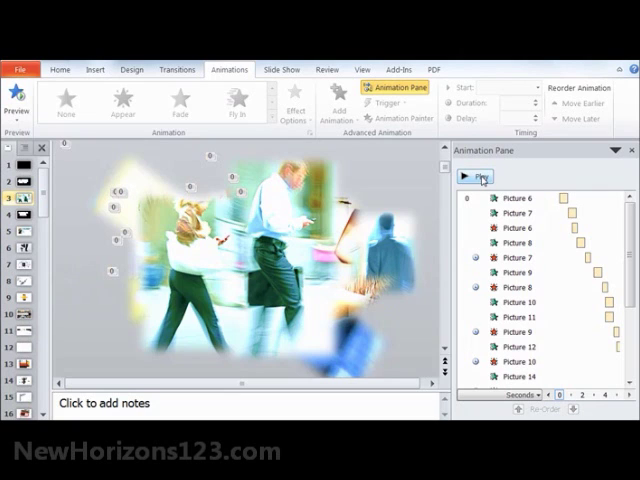
Step: Preview the commuters slide's picture animations from the Animation Pane
{"action": "left_click", "coordinate": [476, 177]}
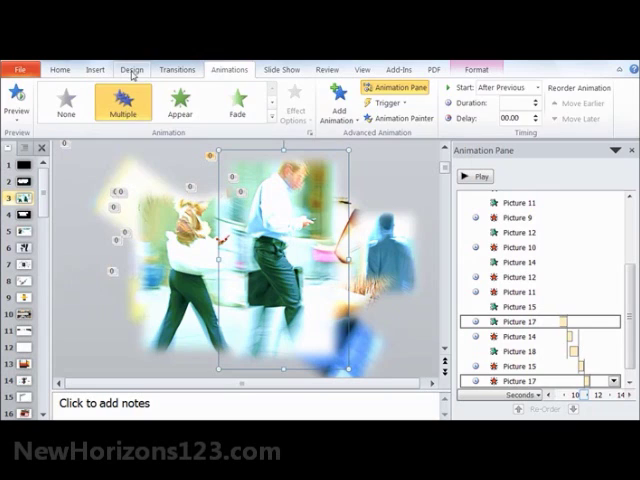
Step: Show Picture Tools Format options and Picture Effects for the walking businessman photo
{"action": "left_click", "coordinate": [476, 69]}
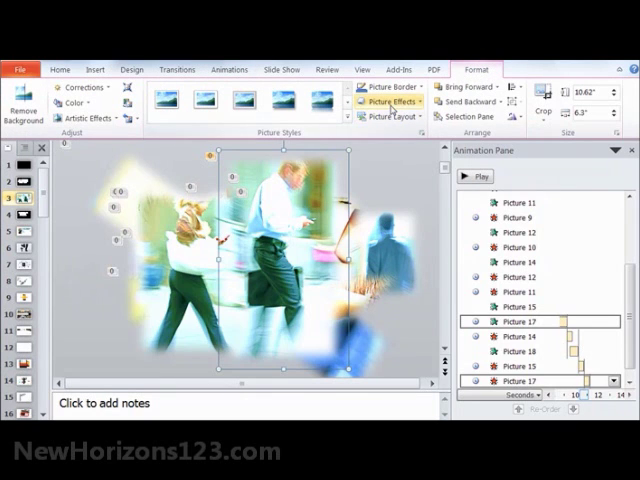
{"action": "mouse_move", "coordinate": [390, 100]}
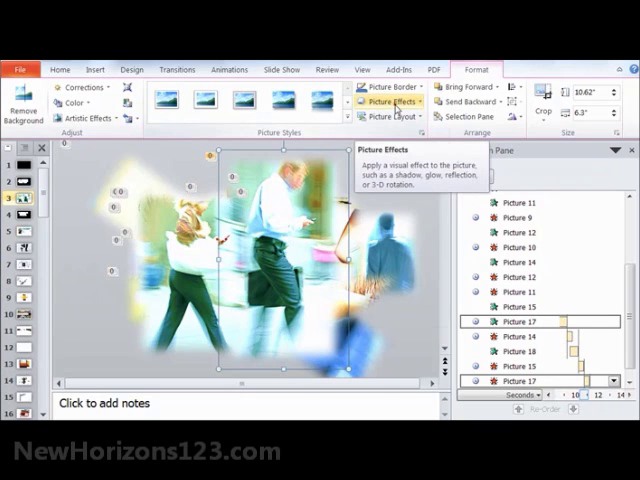
{"action": "left_click", "coordinate": [389, 88]}
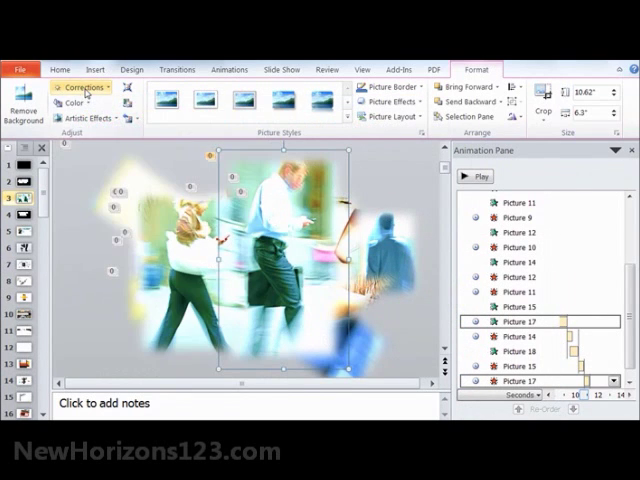
{"action": "left_click", "coordinate": [82, 88]}
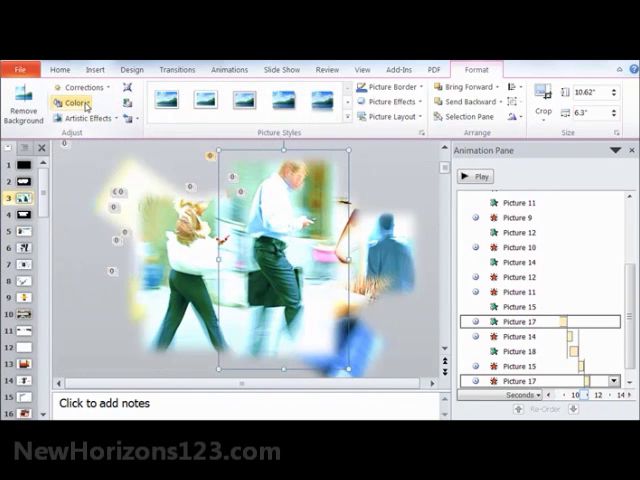
{"action": "left_click", "coordinate": [75, 103]}
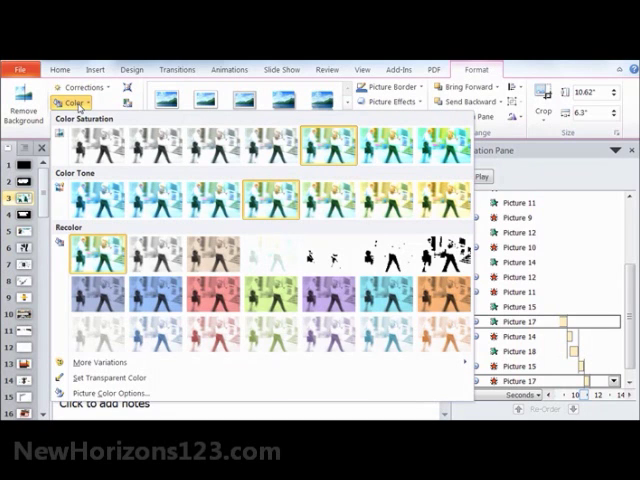
{"action": "left_click", "coordinate": [80, 117]}
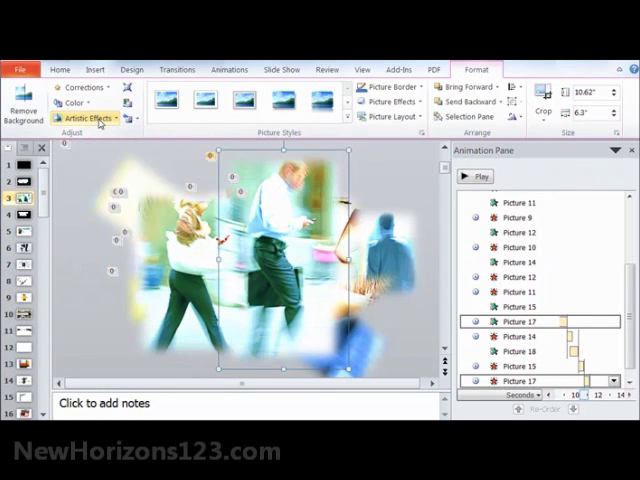
{"action": "mouse_move", "coordinate": [90, 118]}
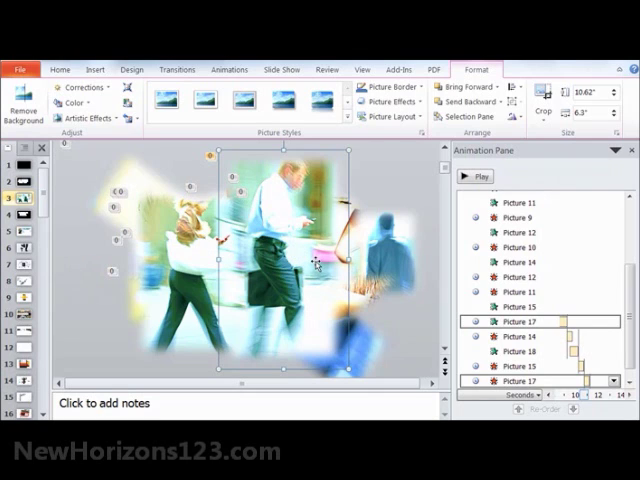
{"action": "left_click", "coordinate": [475, 176]}
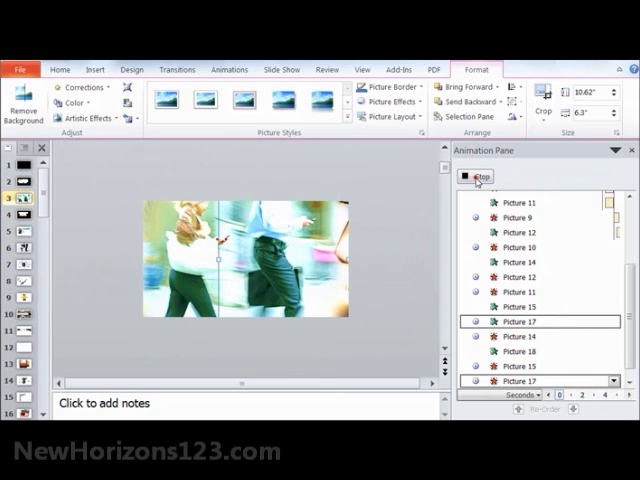
{"action": "left_click", "coordinate": [479, 177]}
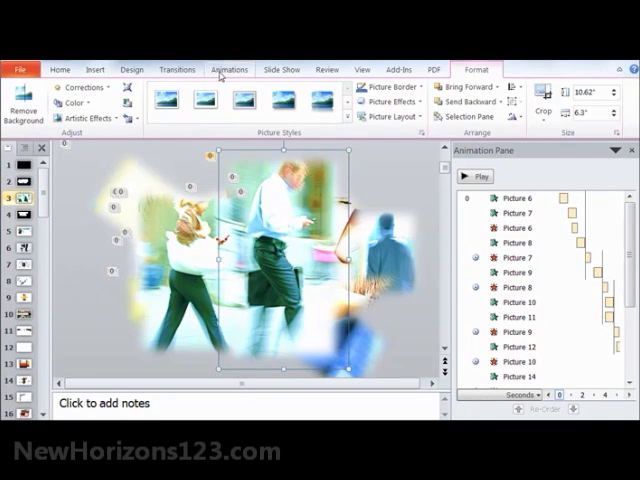
Step: Apply a Wipe entrance animation to the walking businessman photo
{"action": "left_click", "coordinate": [229, 69]}
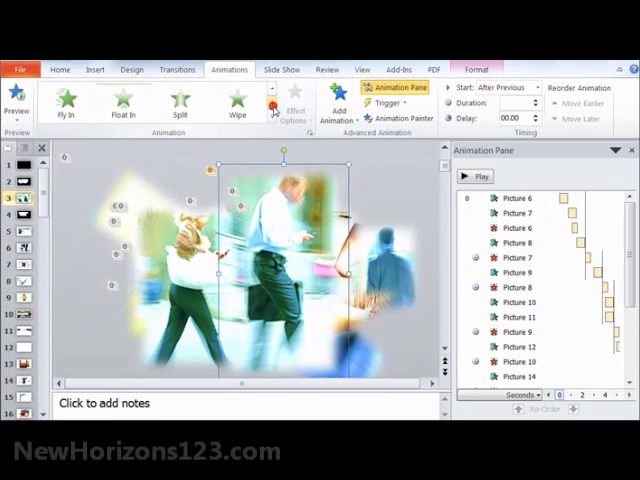
{"action": "left_click", "coordinate": [239, 100]}
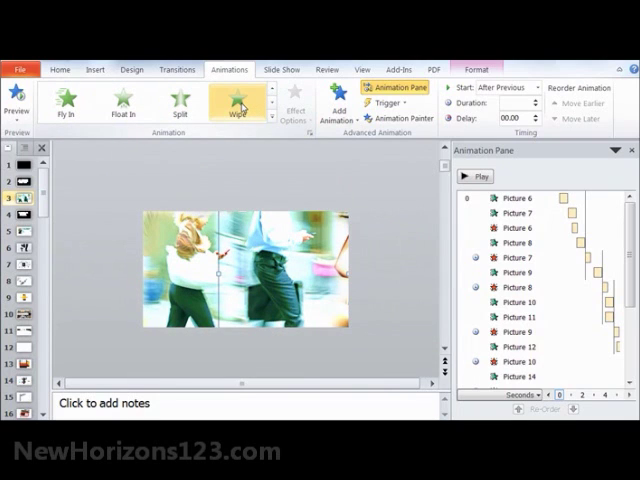